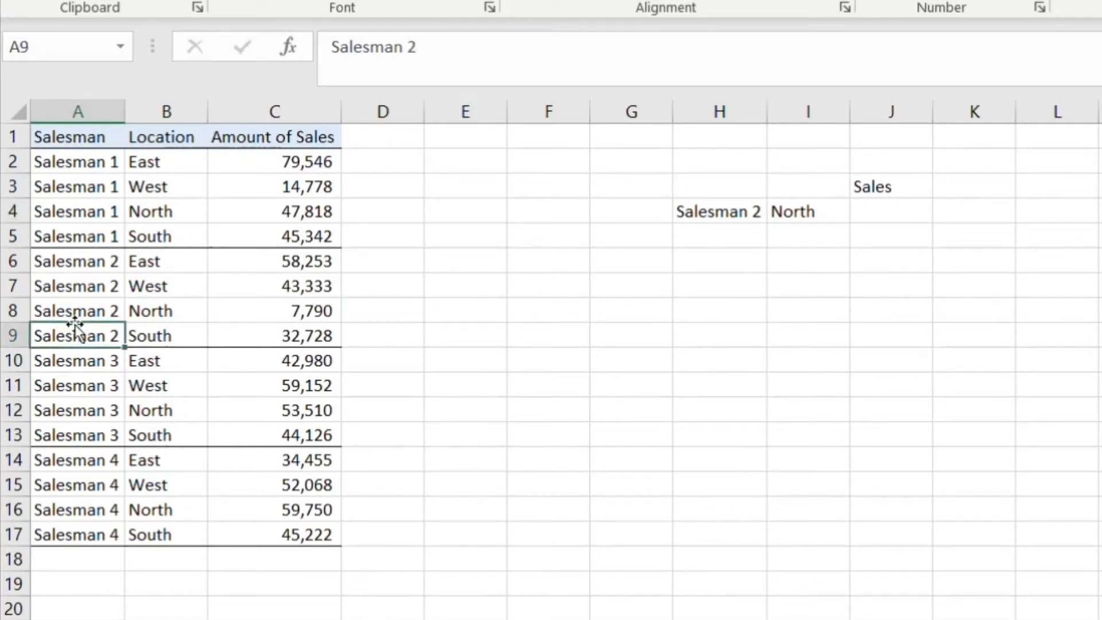
Step: Review salesman, location and the 7,790 sale, then insert a column before Amount of Sales
left_click(78, 485)
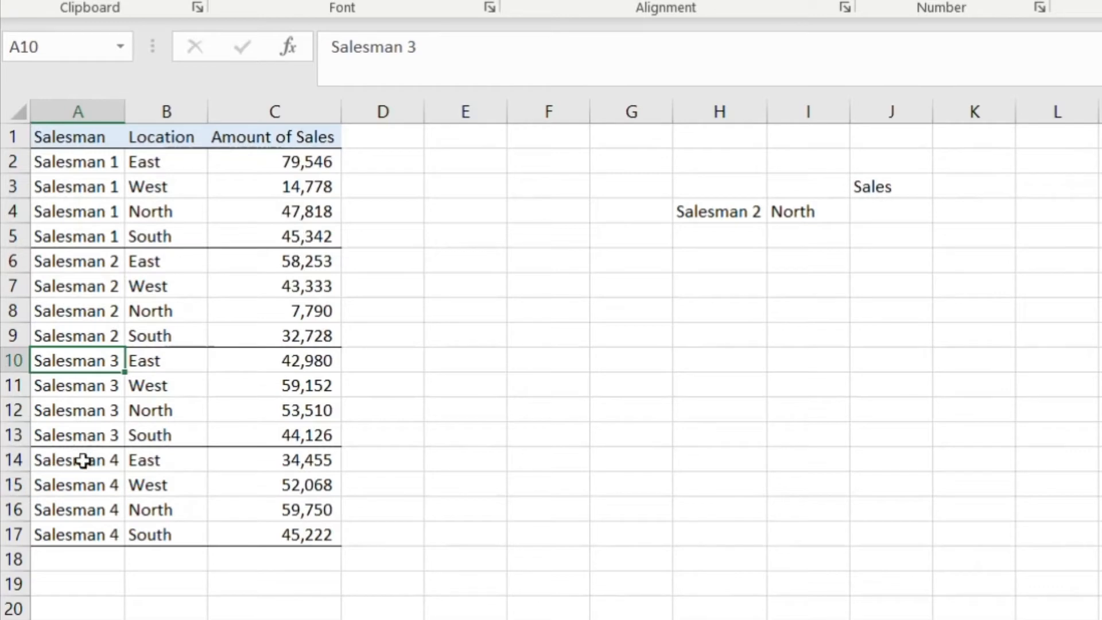
left_click(166, 260)
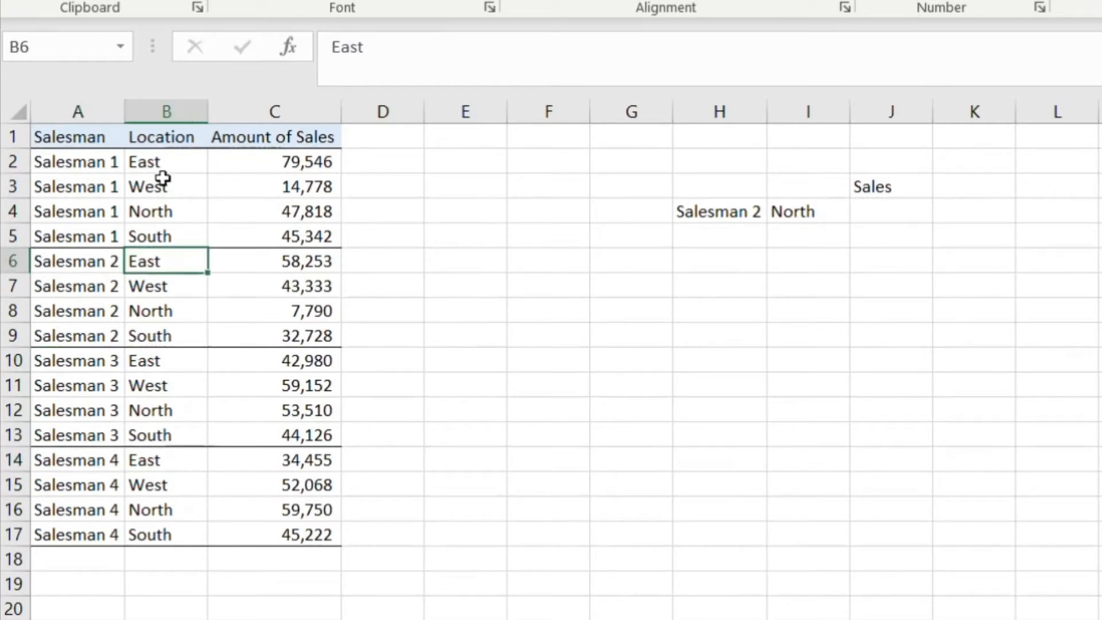
left_click(717, 212)
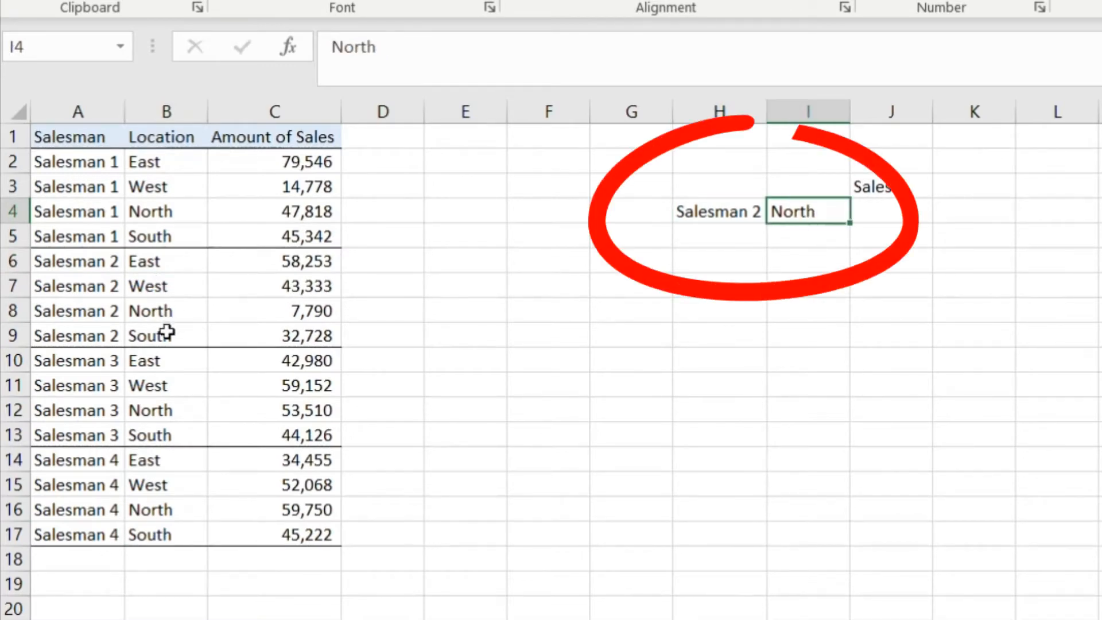
left_click(78, 310)
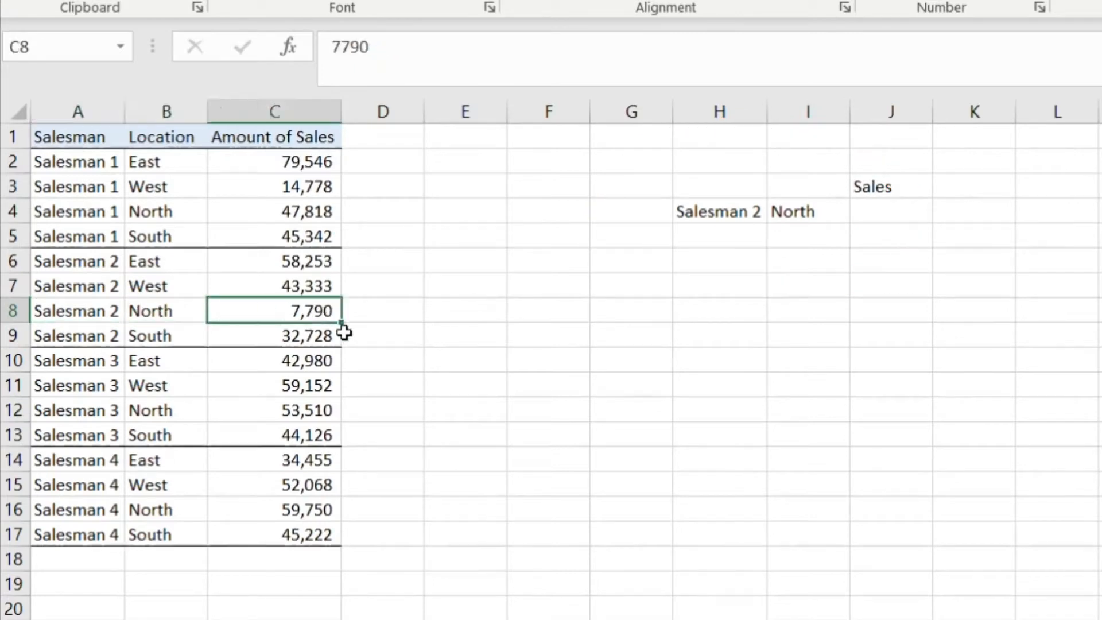
mouse_move(413, 322)
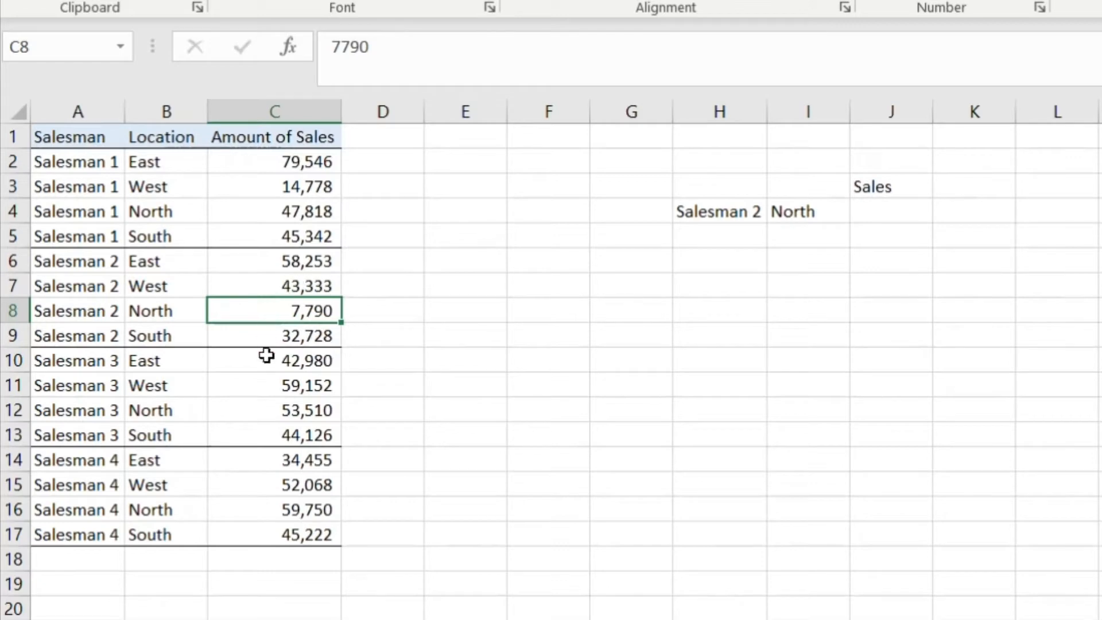
mouse_move(365, 283)
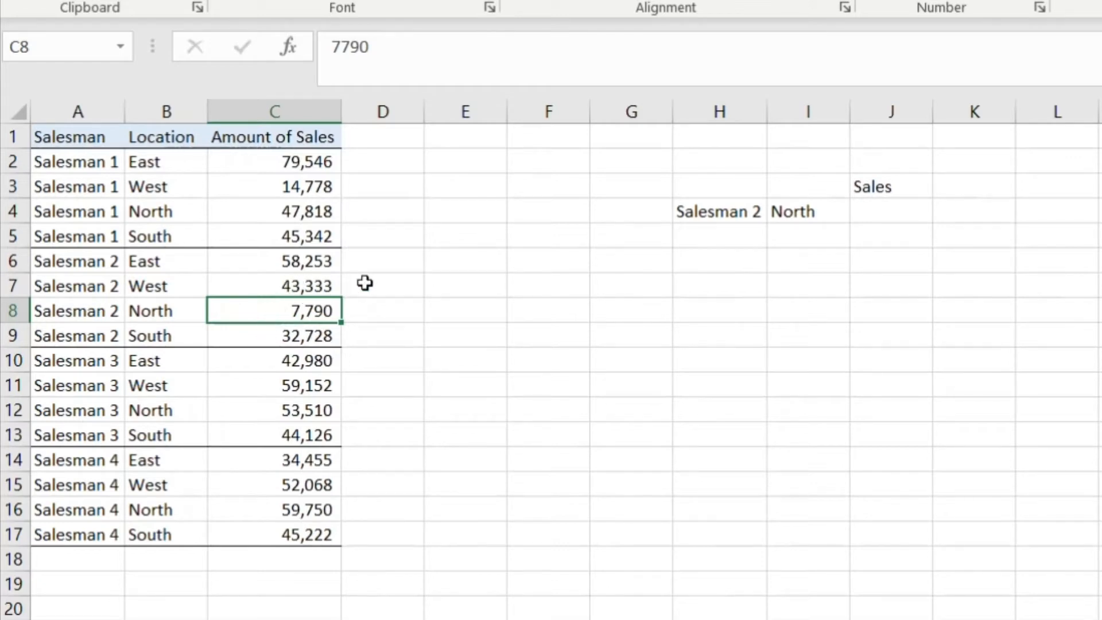
mouse_move(276, 205)
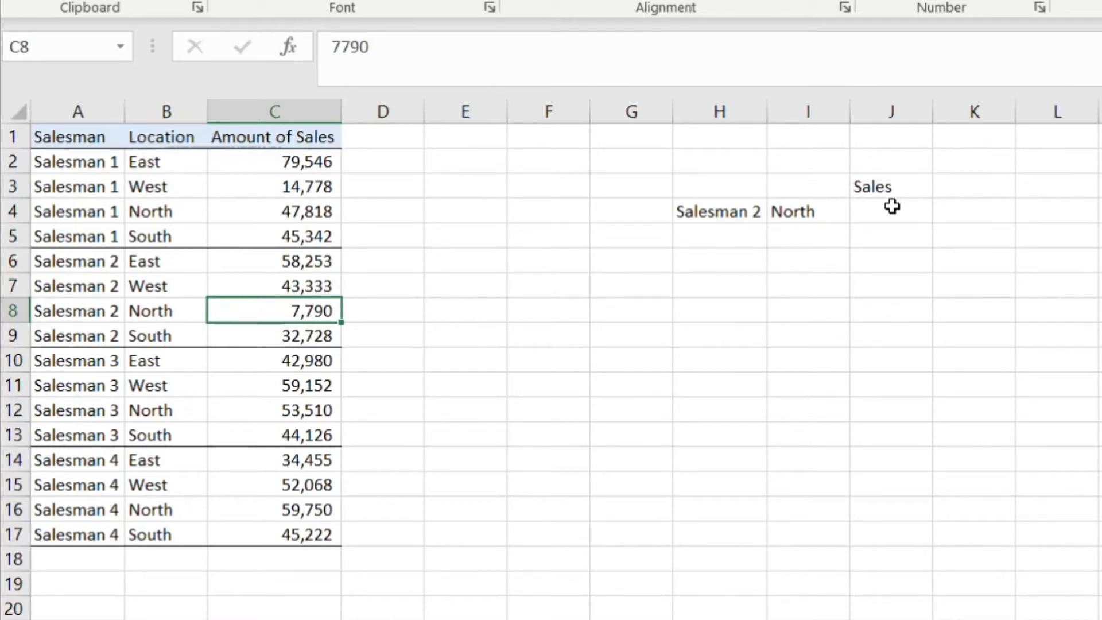
left_click(273, 111)
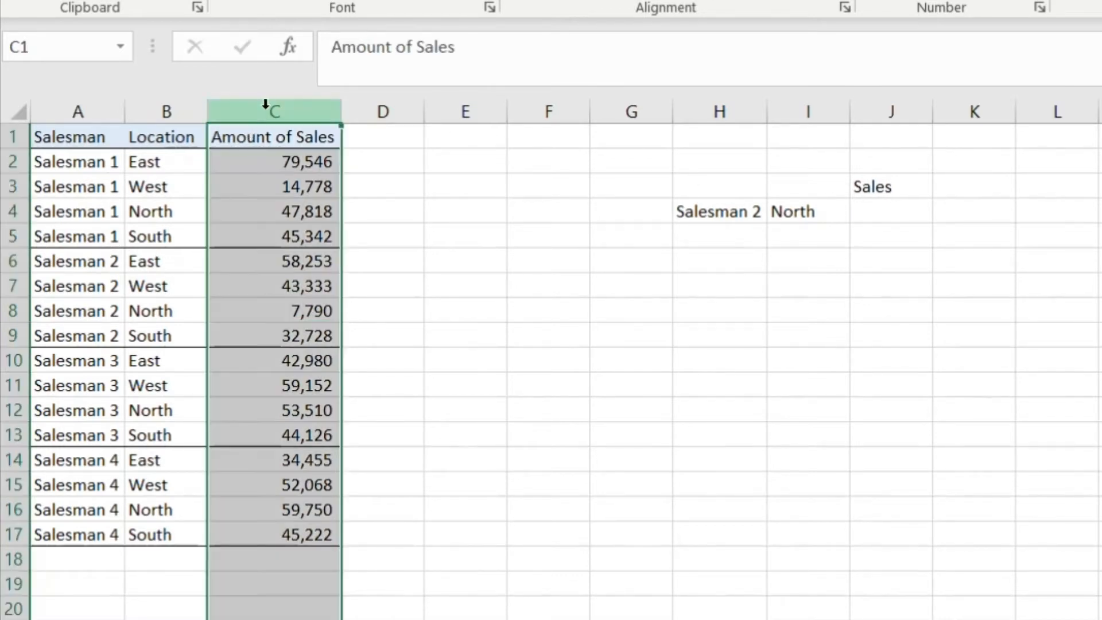
right_click(273, 110)
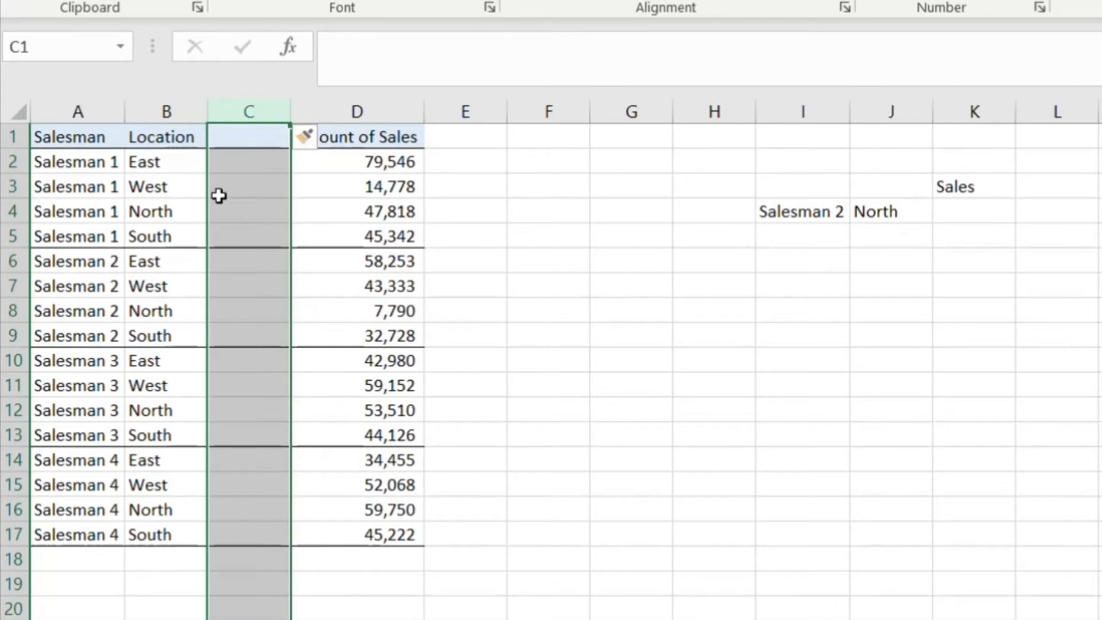
mouse_move(188, 199)
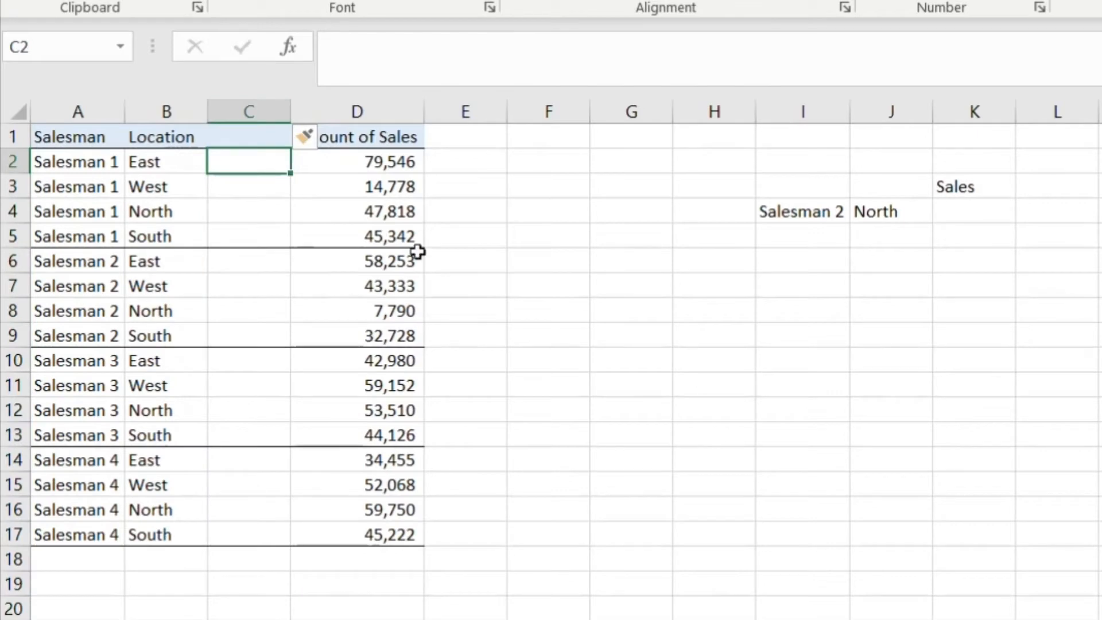
Step: Build the helper formula =A2&"-"&B2 joining salesman and location with a hyphen
type("=")
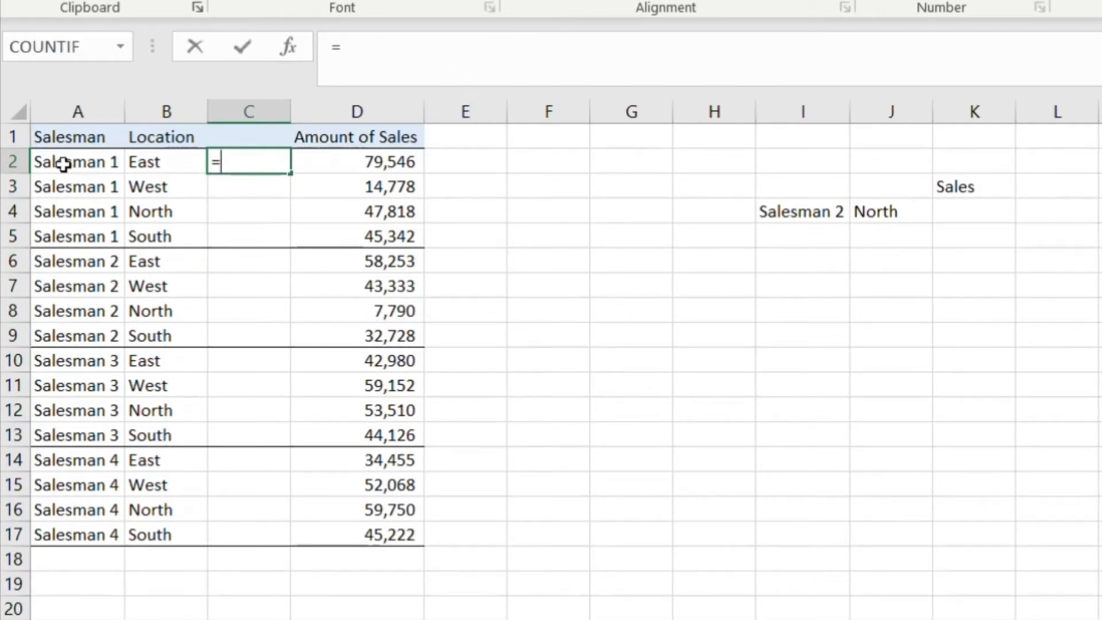
mouse_move(55, 162)
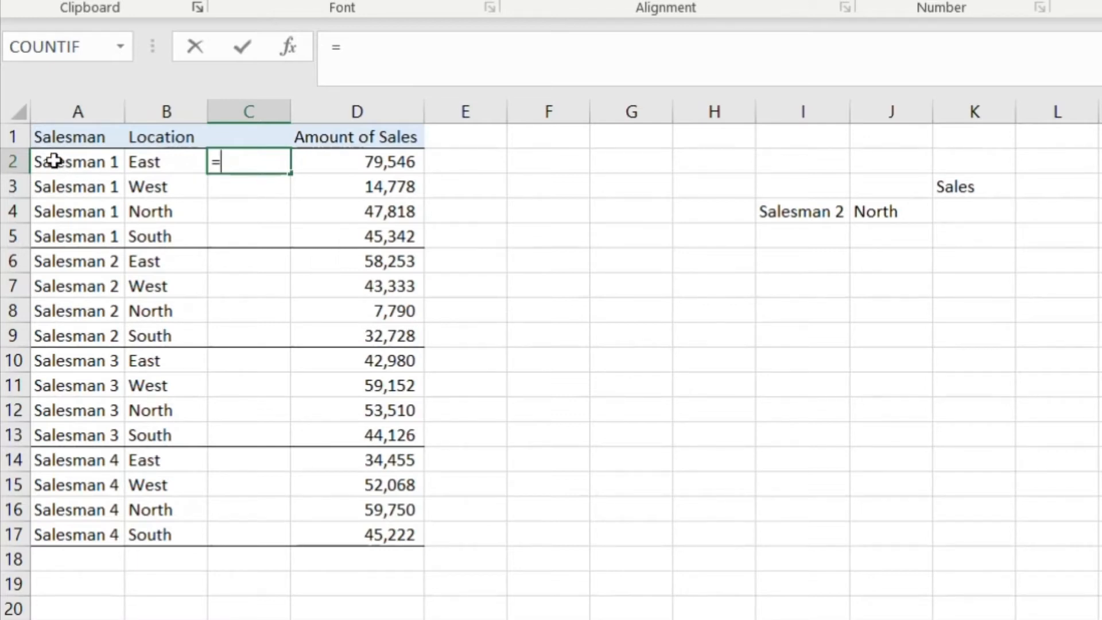
left_click(77, 162)
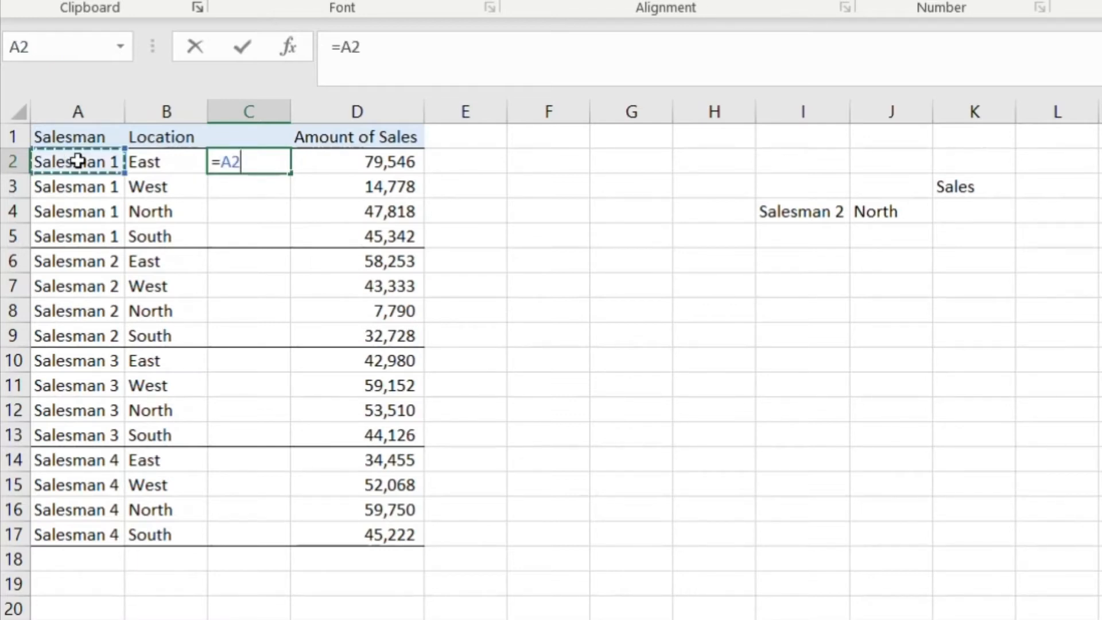
type("&")
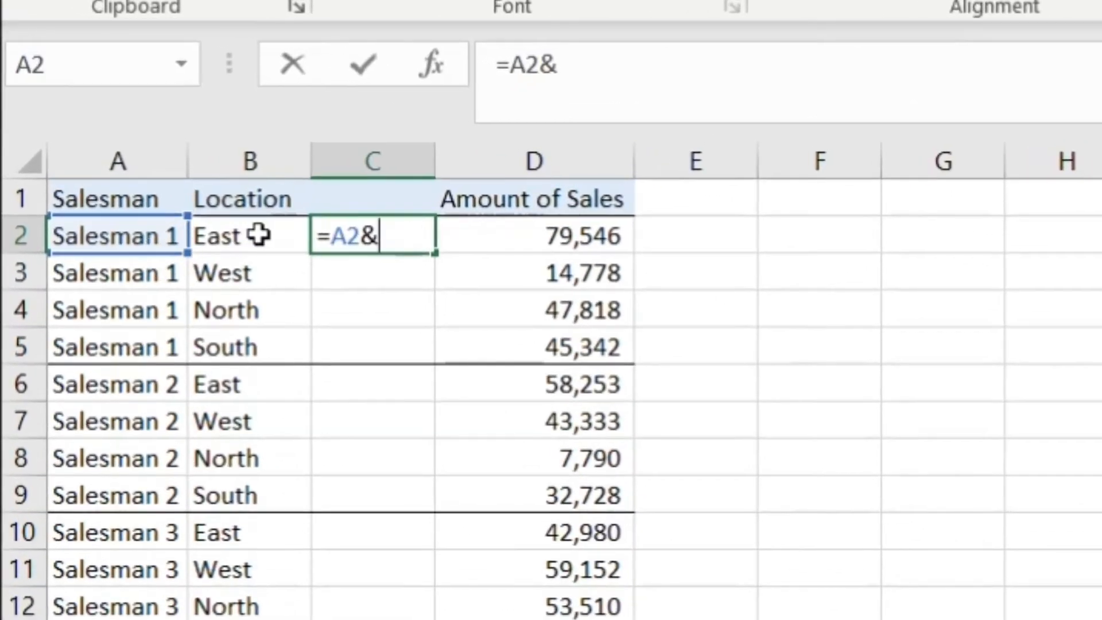
type("\"")
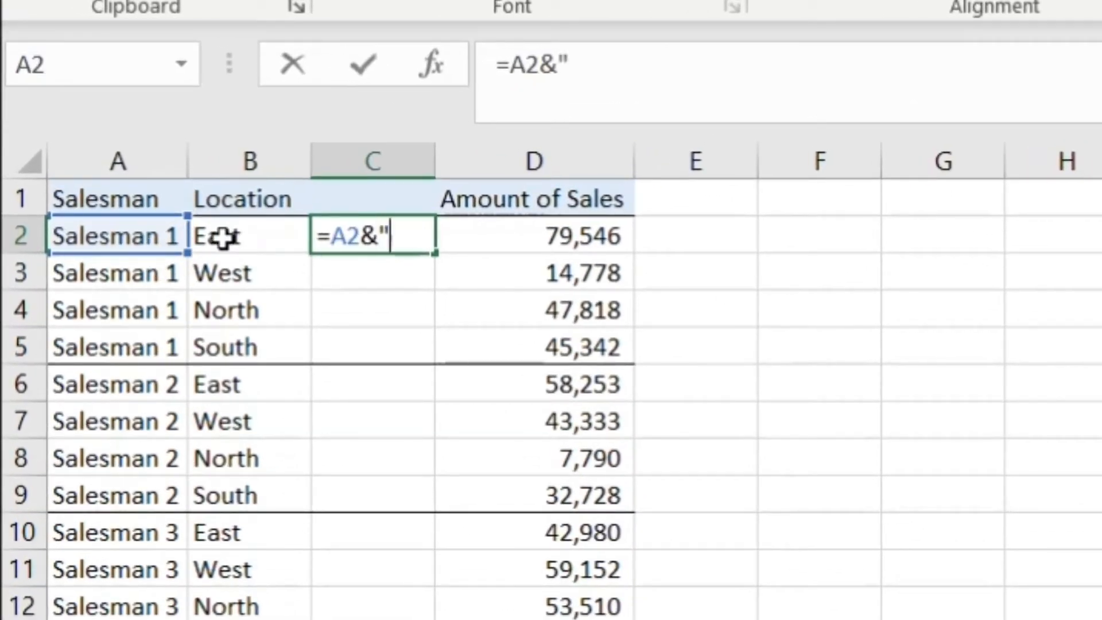
type("-")
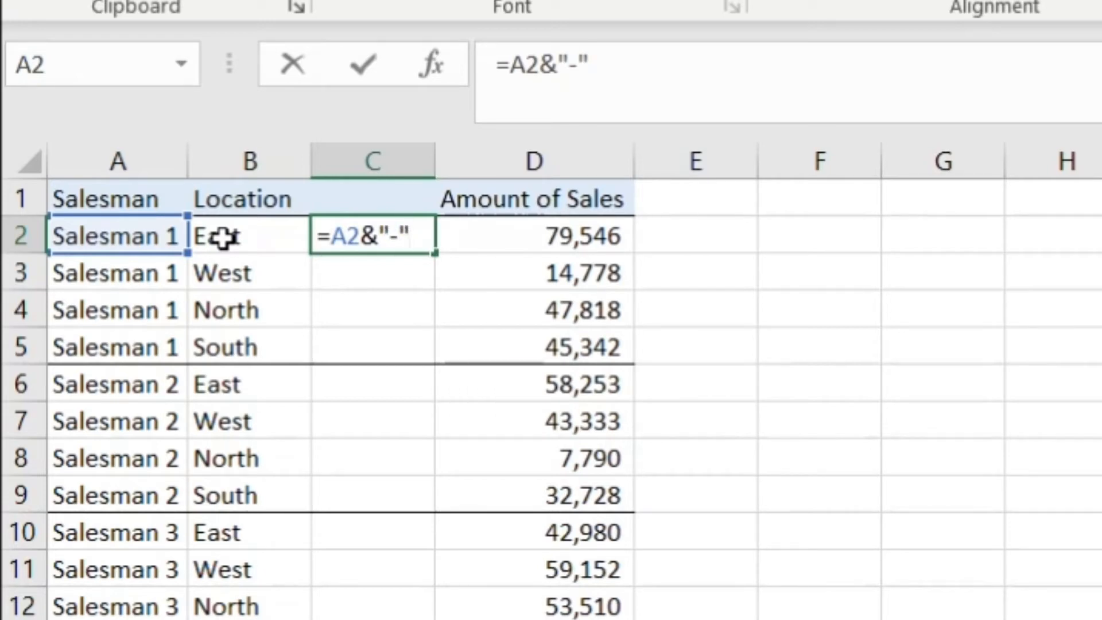
type("&")
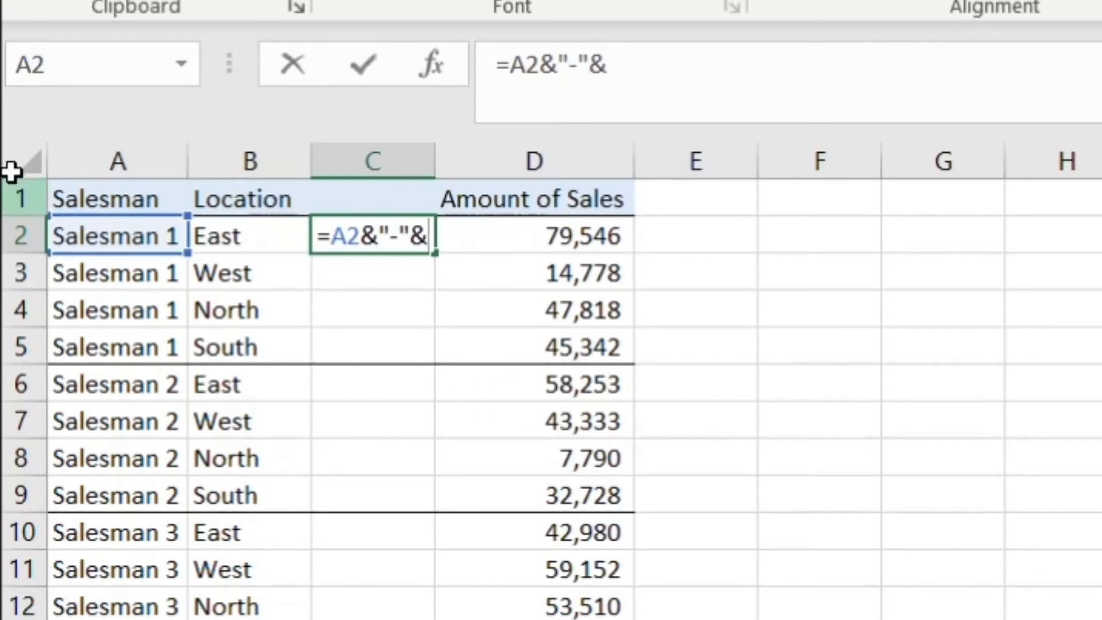
left_click(249, 235)
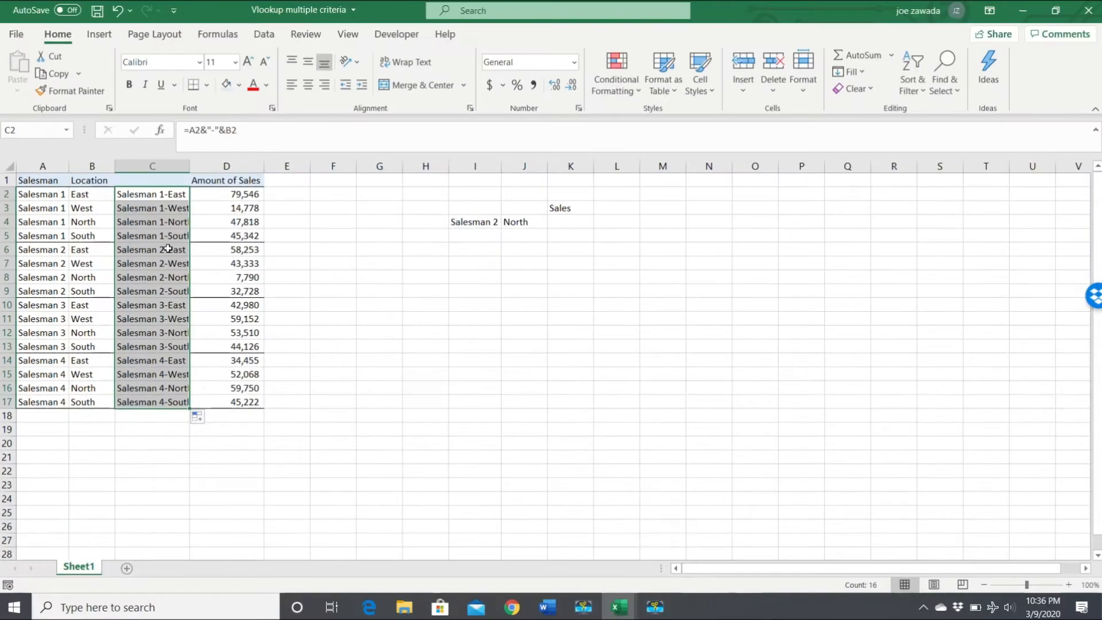
Step: Autofit column C to show full keys like 'Salesman 1-North', then select K4
left_click(151, 207)
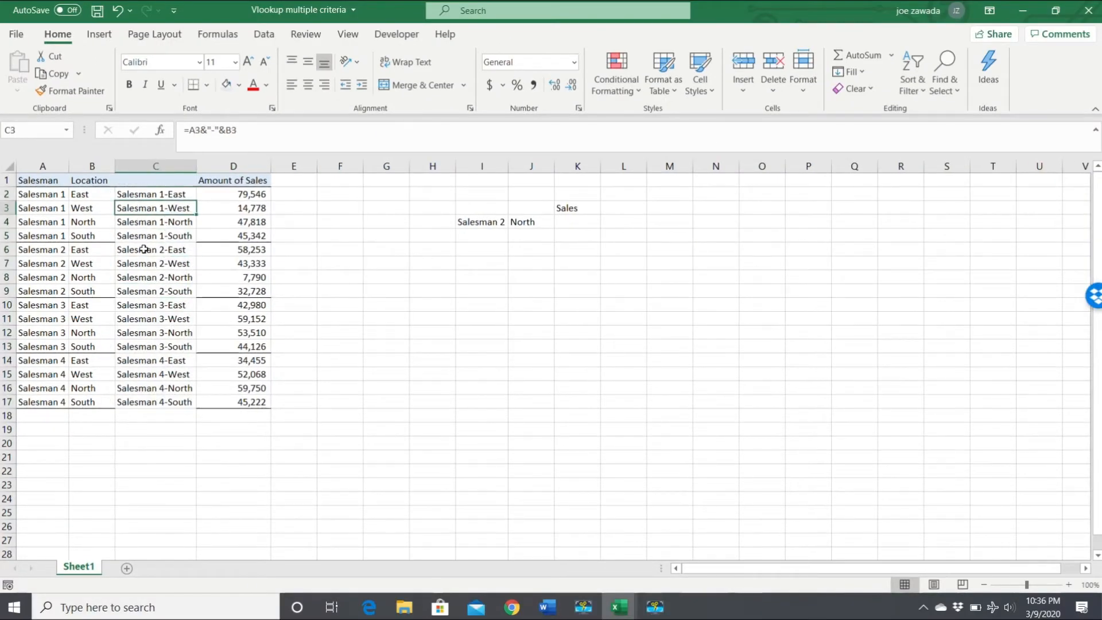
left_click(154, 250)
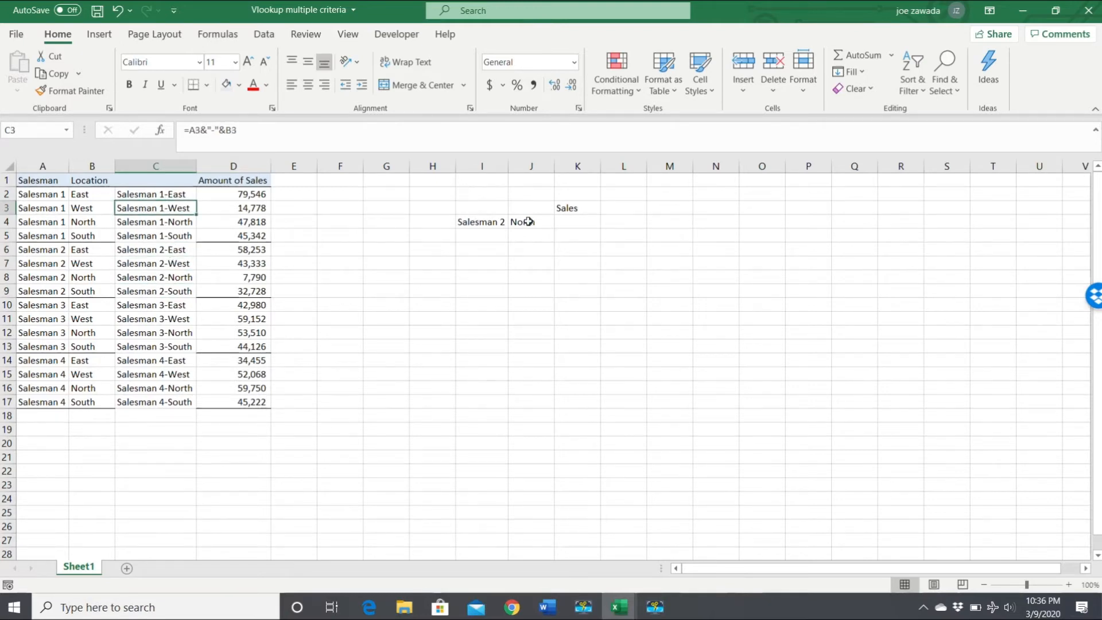
left_click(576, 222)
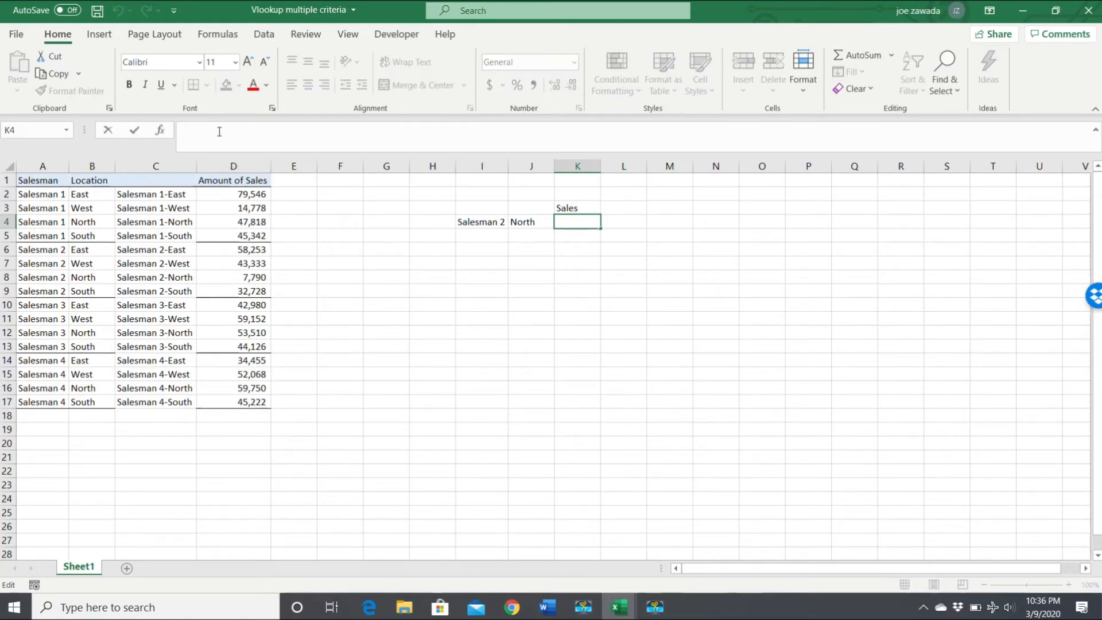
Step: Enter =VLOOKUP(I4&"-"&J4,C:D,2,FALSE) in K4, returning 7790 for Salesman 2 North
type("=vl")
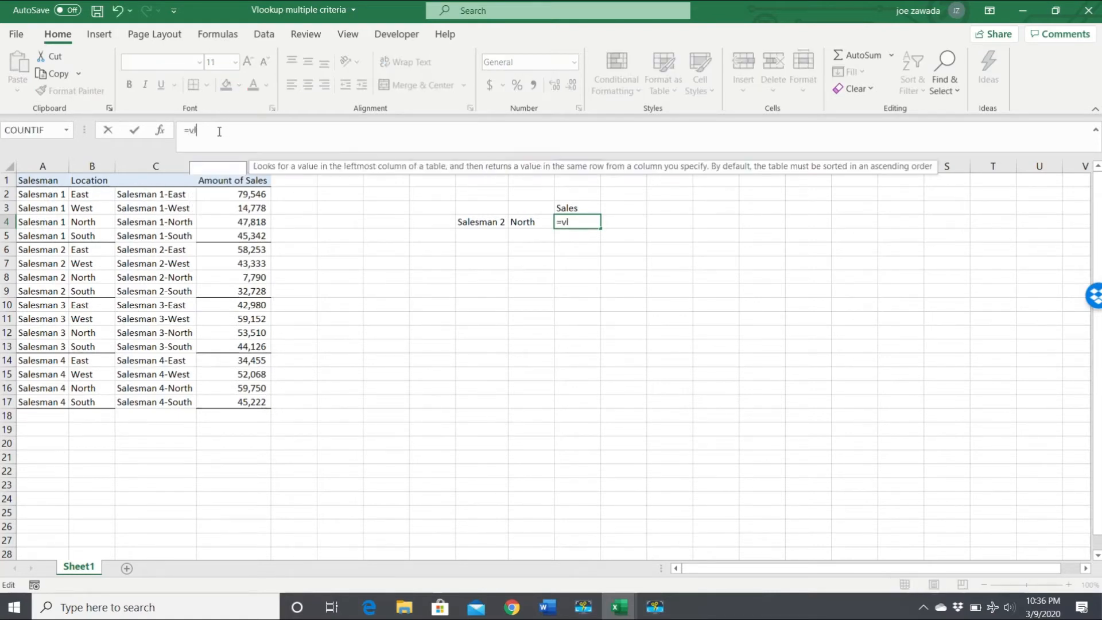
type("ookup(")
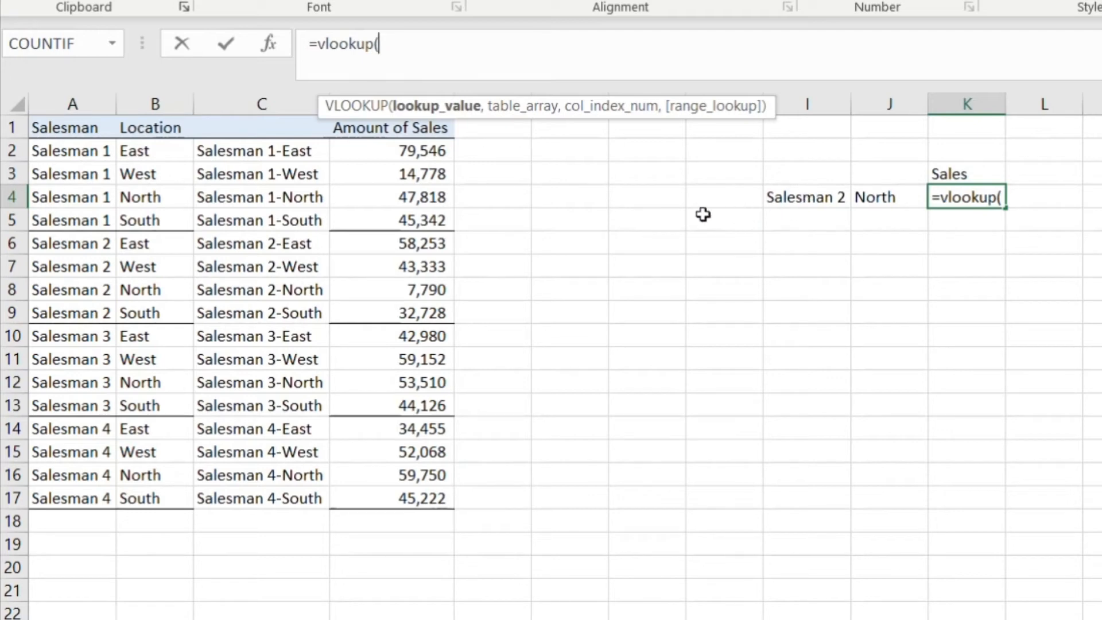
mouse_move(808, 197)
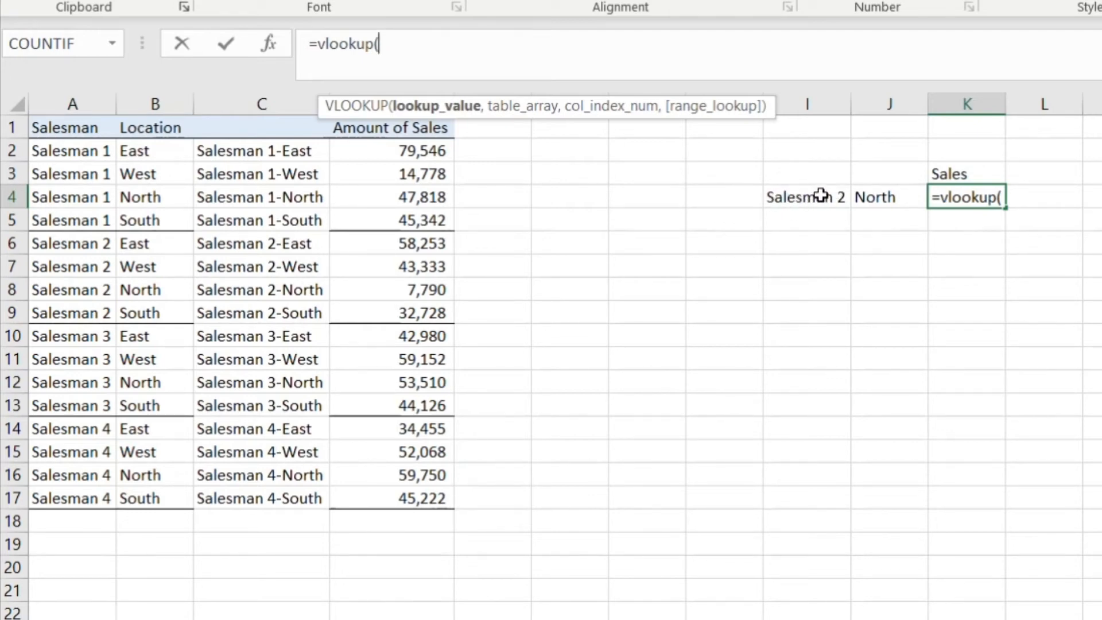
left_click(806, 197)
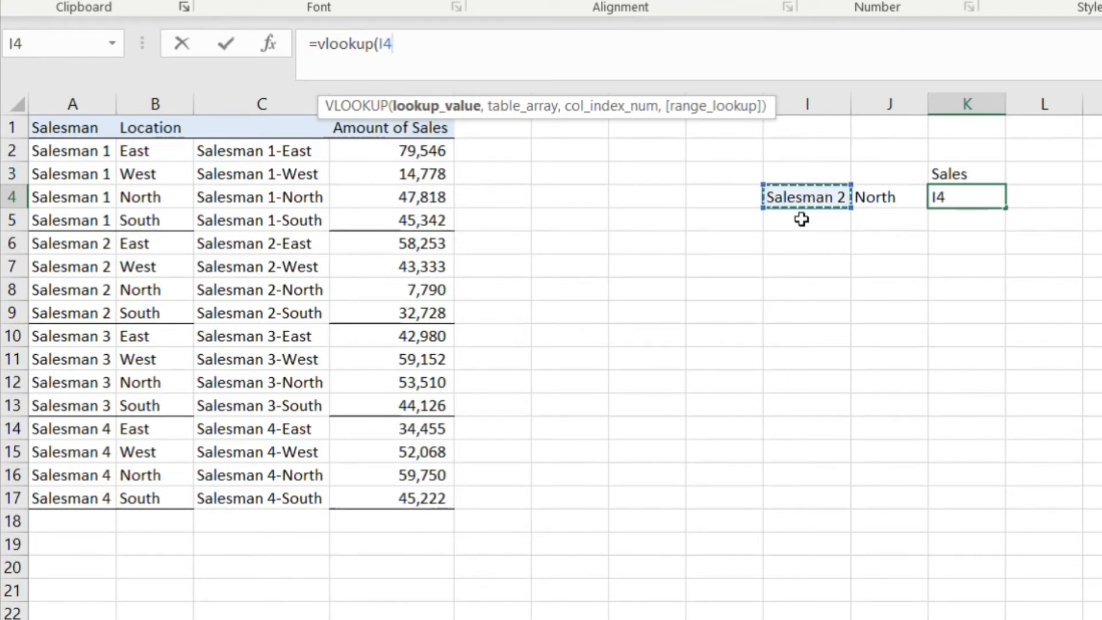
type("&\"-")
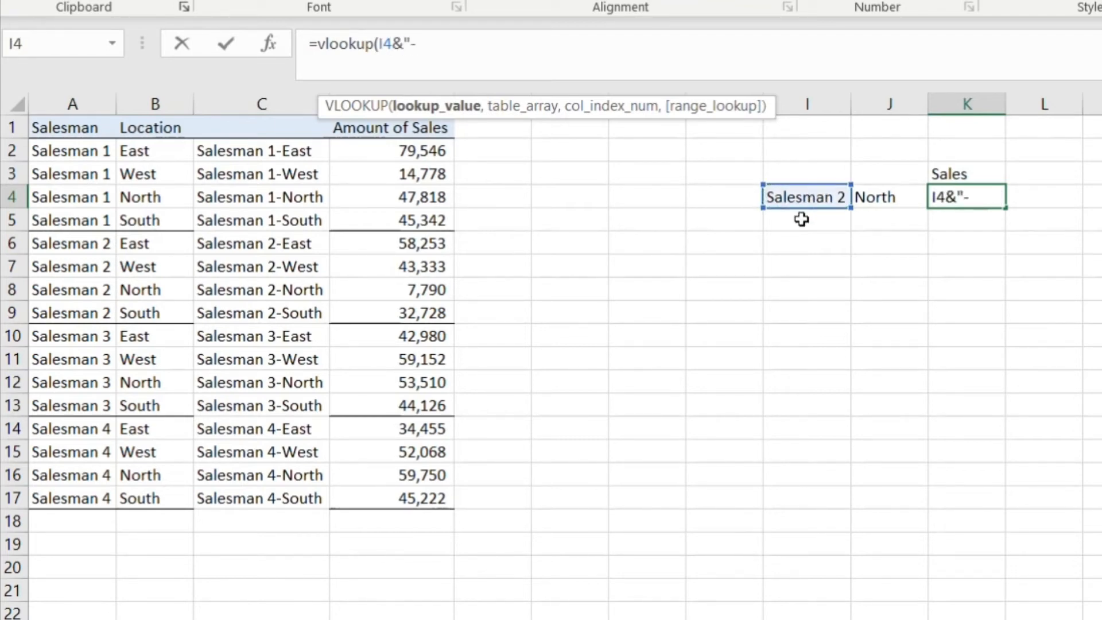
type("\"&")
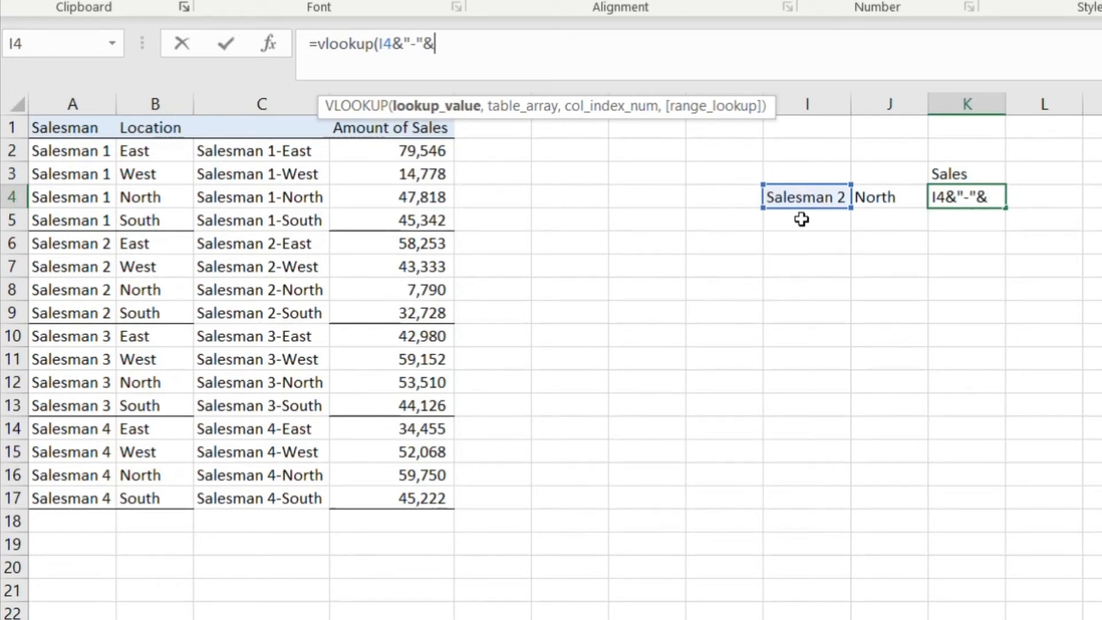
left_click(889, 196)
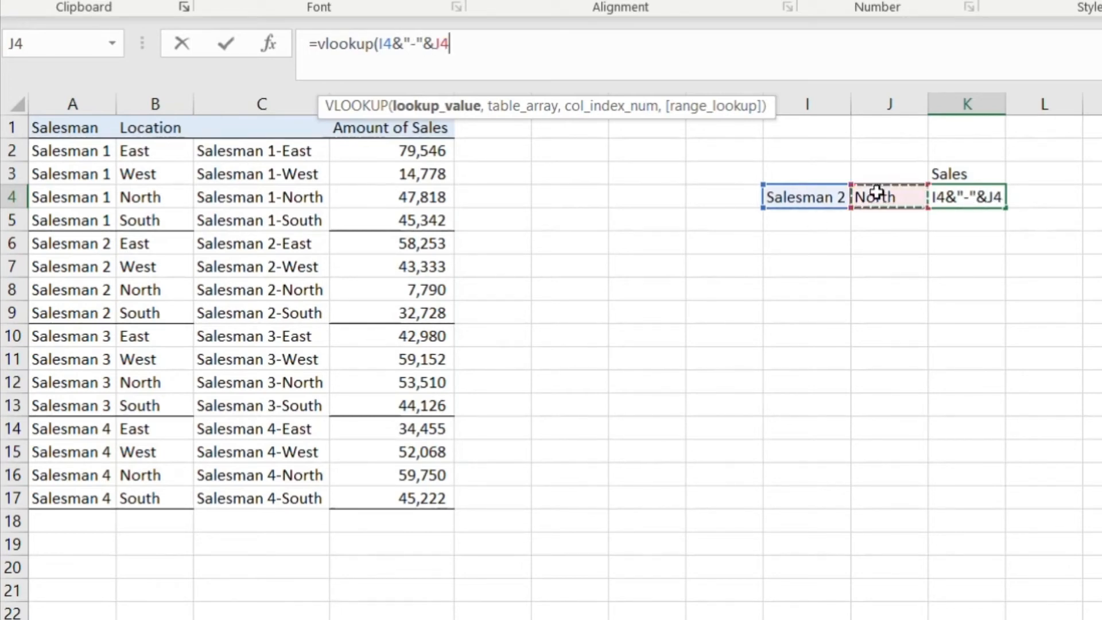
mouse_move(589, 364)
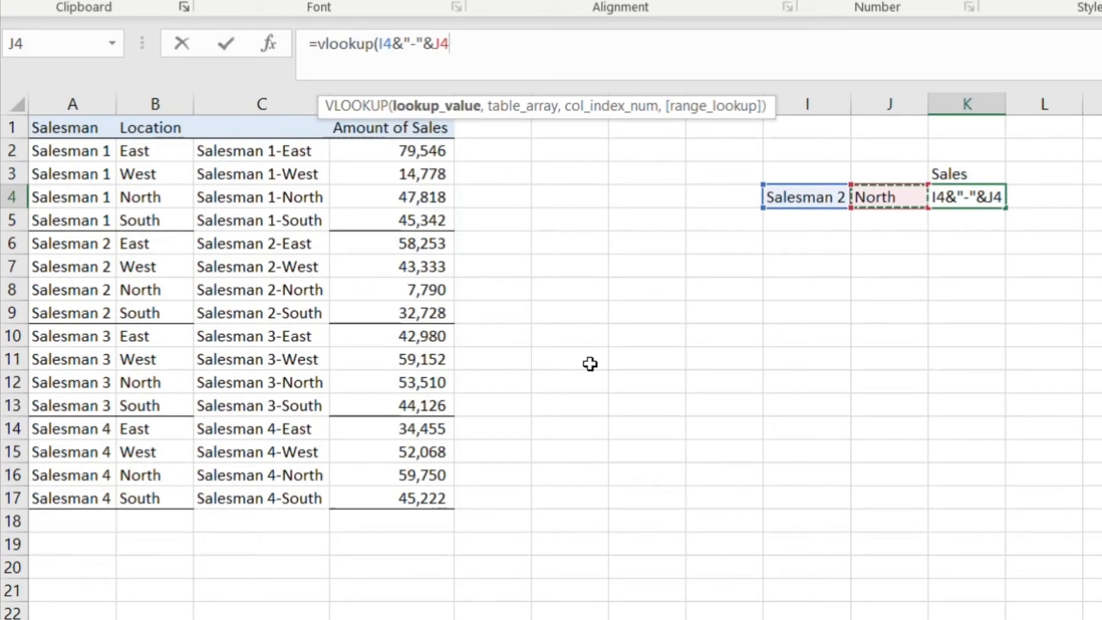
type(",")
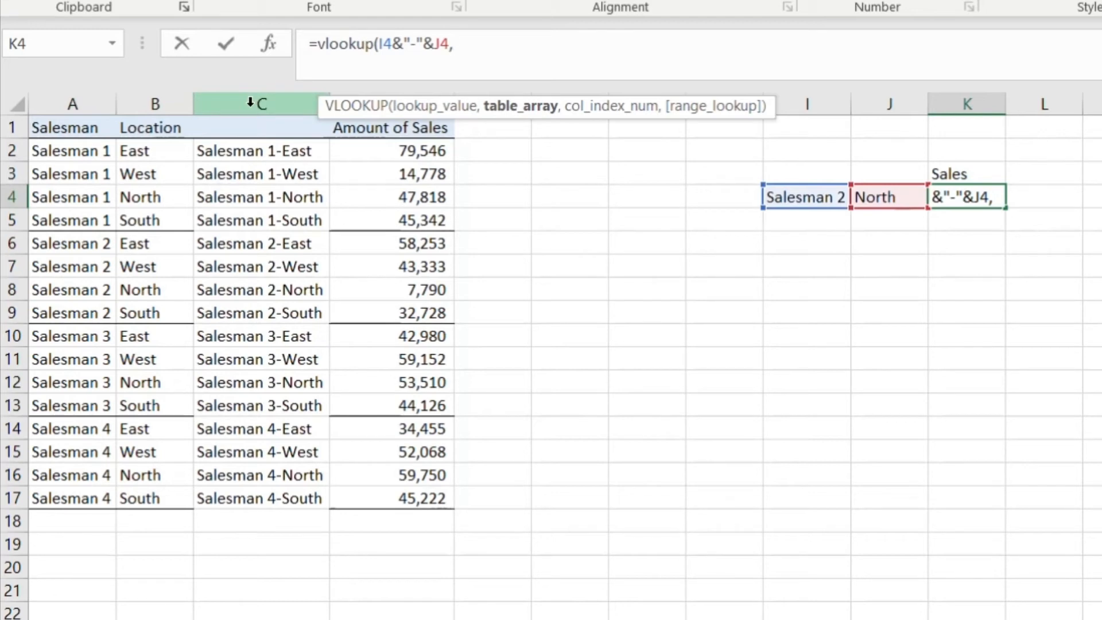
left_click(260, 103)
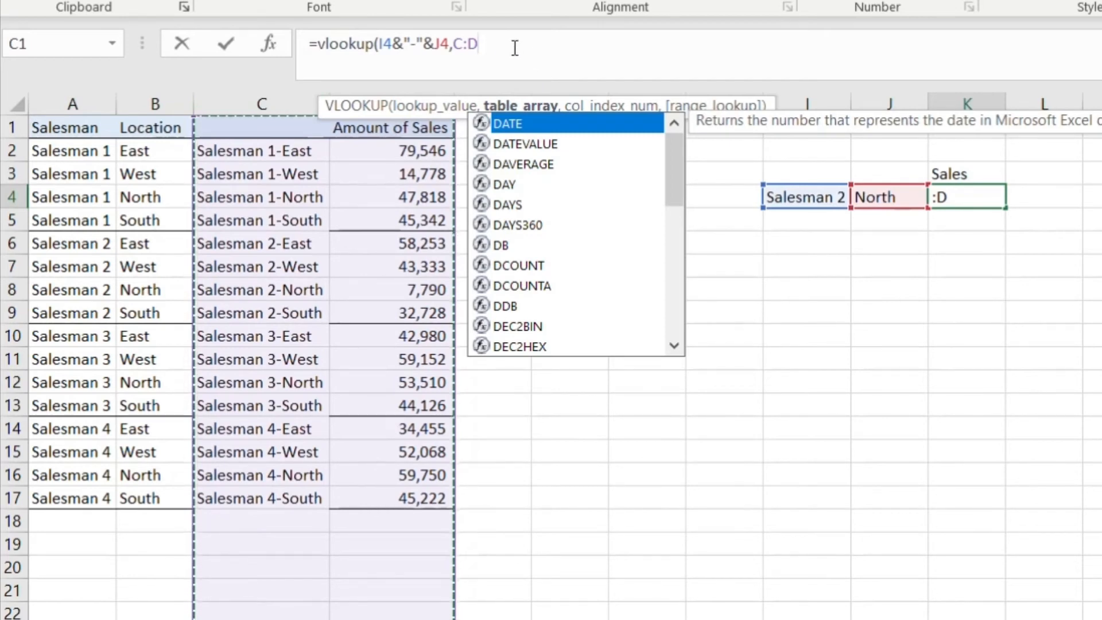
type(",2")
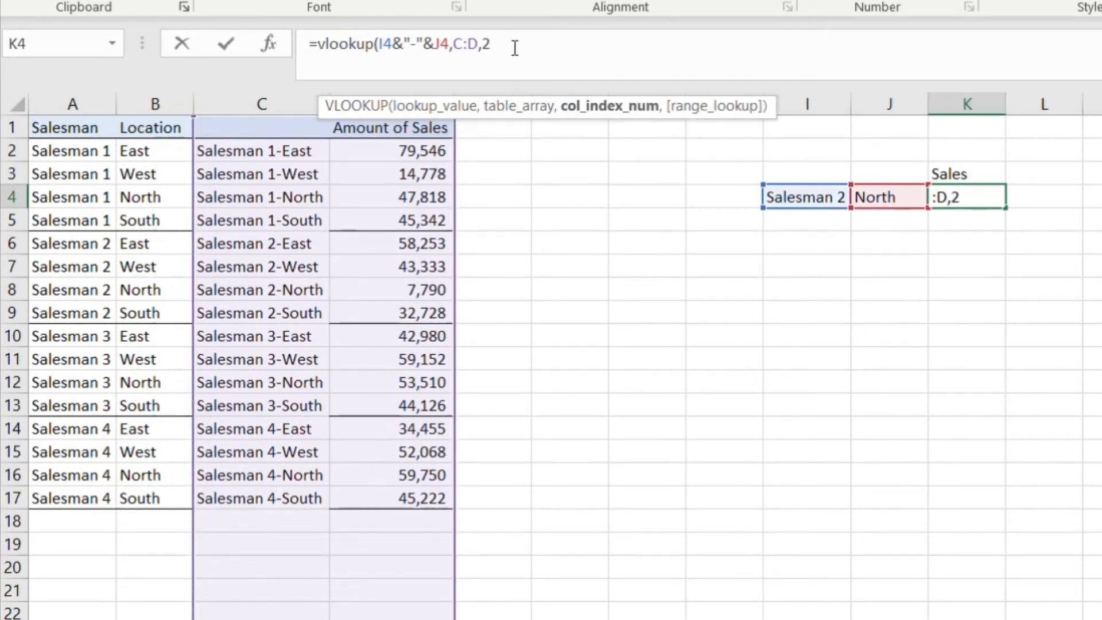
type(",false")
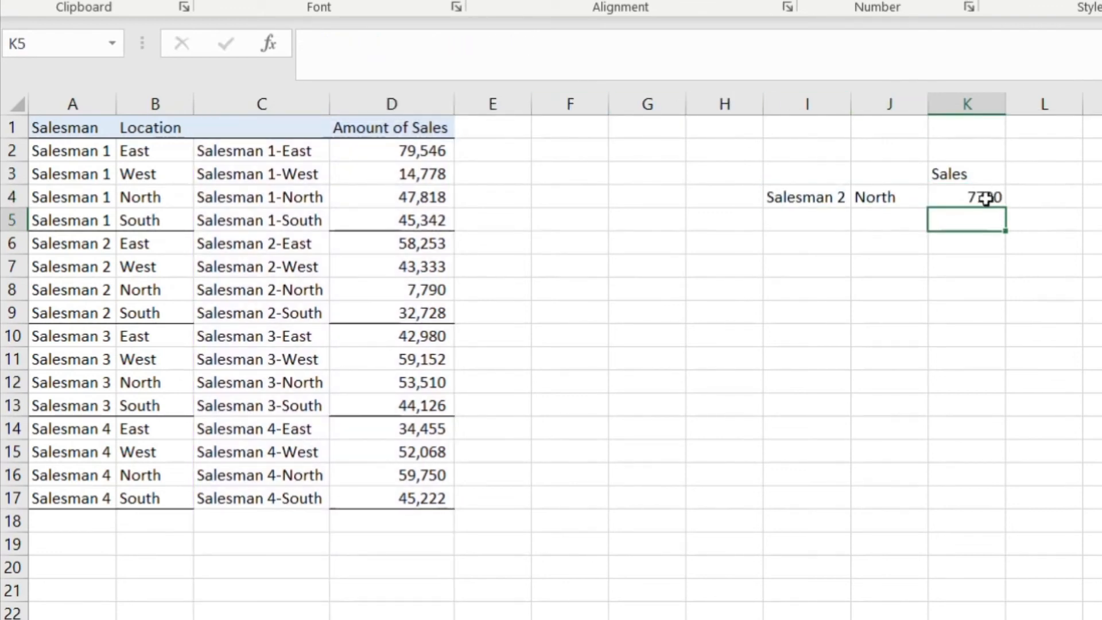
left_click(966, 196)
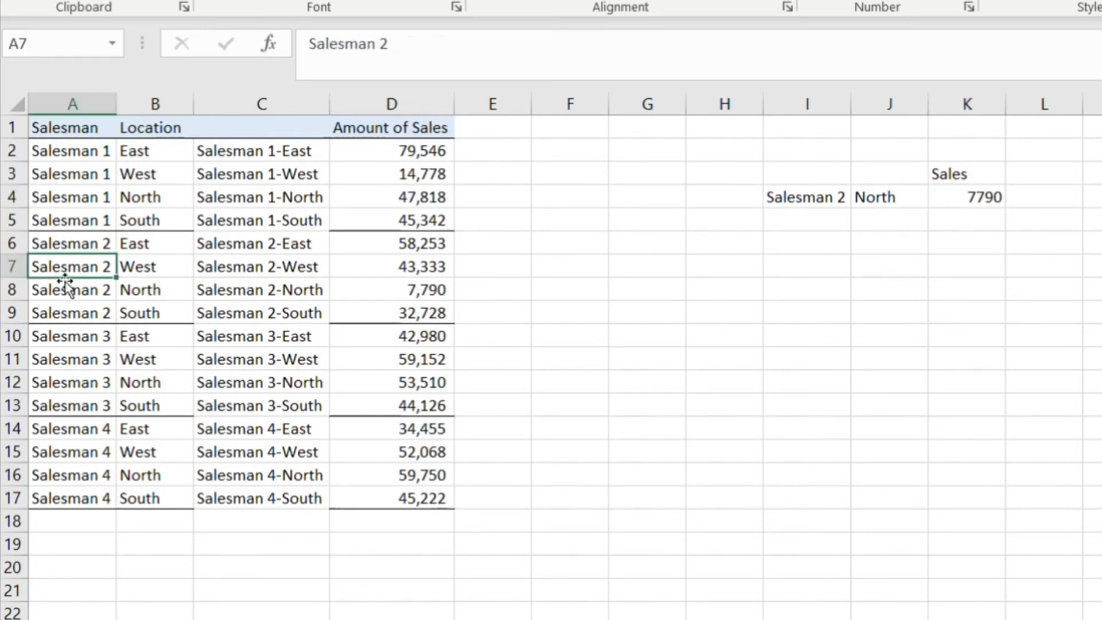
Step: Check C8's =A8&"-"&B8 formula and select helper column C to hide it
left_click(154, 289)
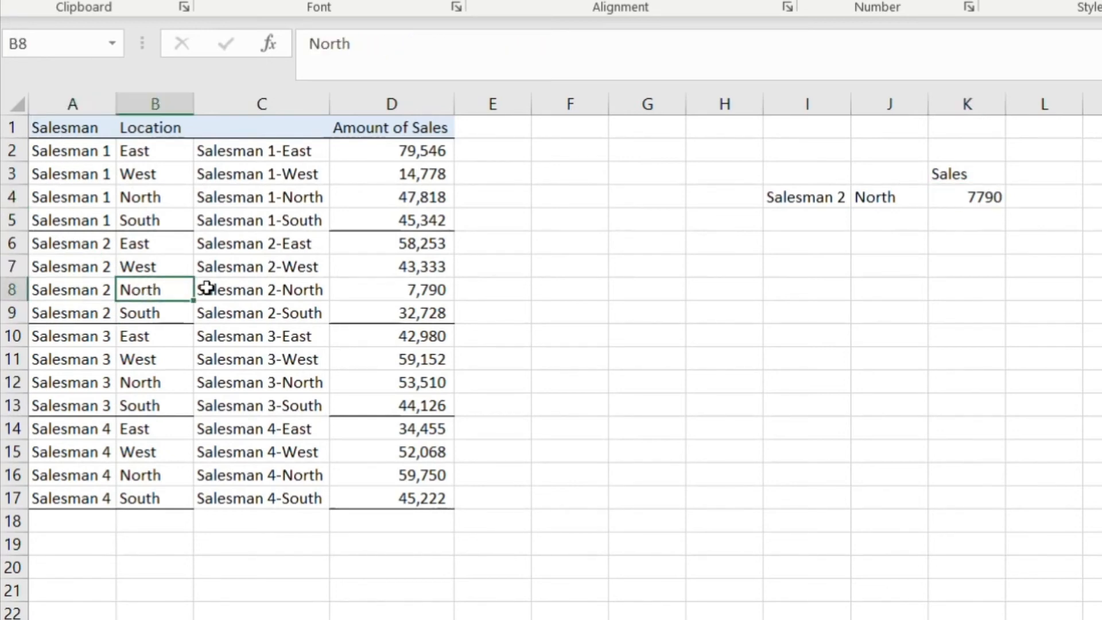
left_click(260, 289)
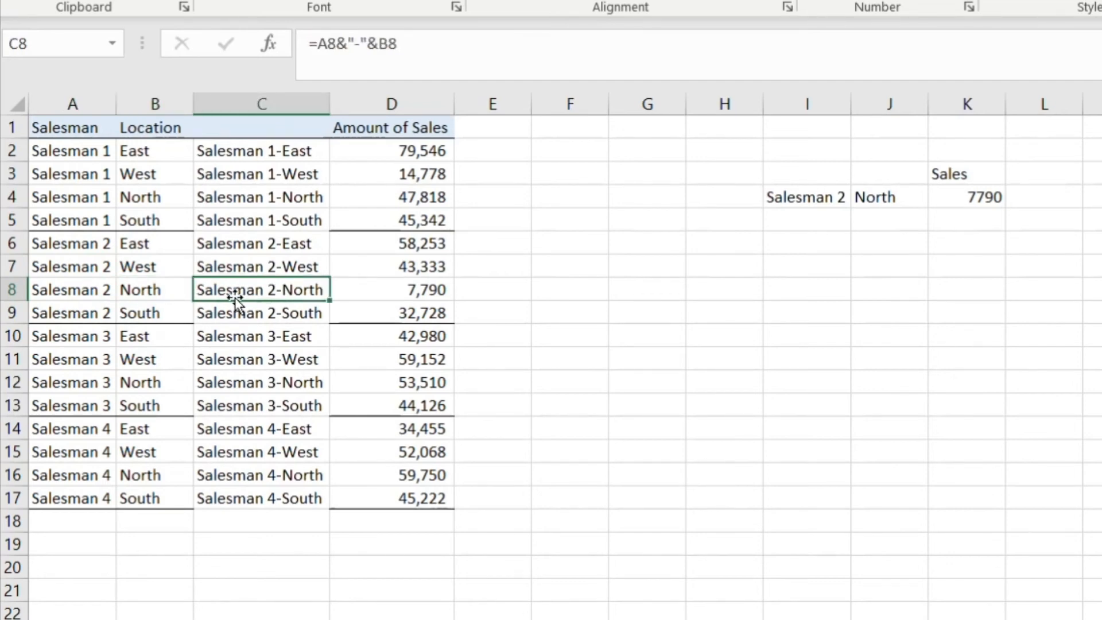
mouse_move(414, 281)
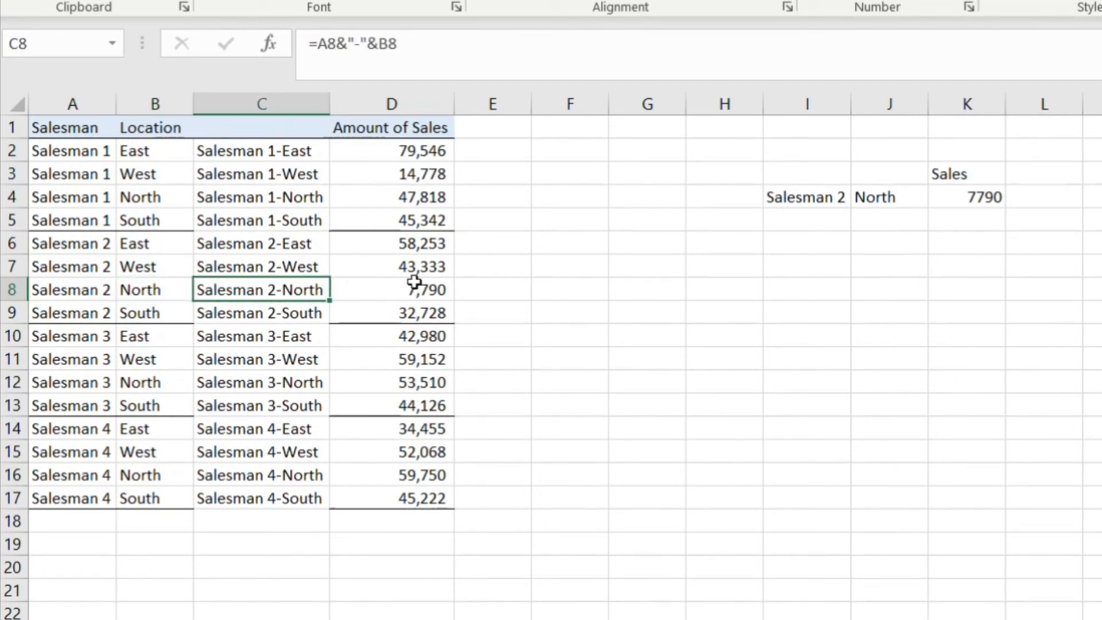
left_click(391, 289)
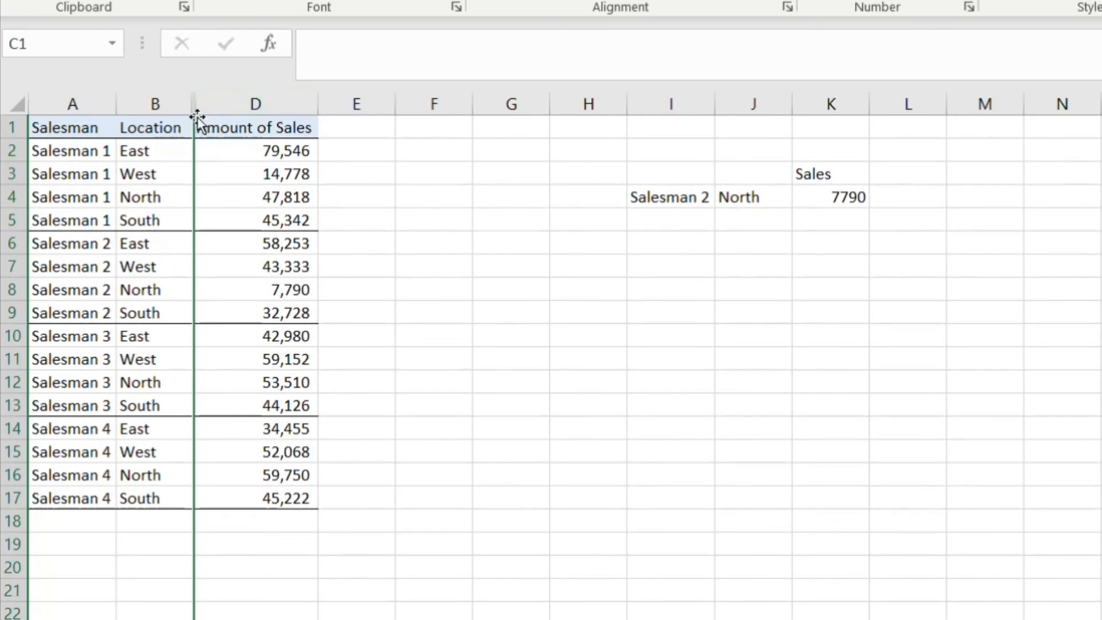
left_click(255, 104)
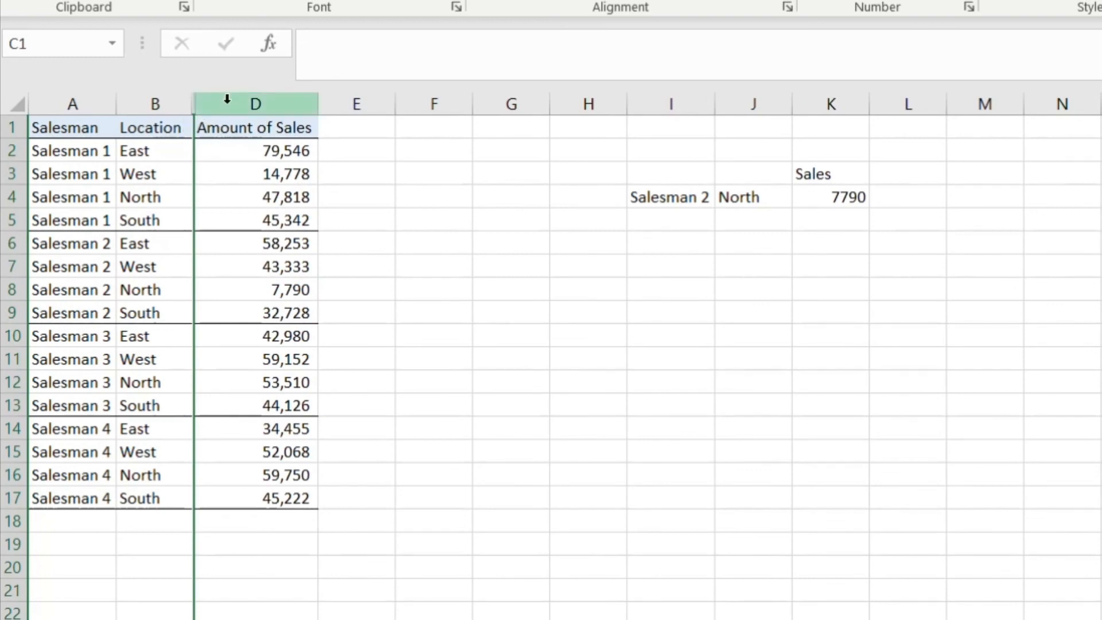
left_click(255, 174)
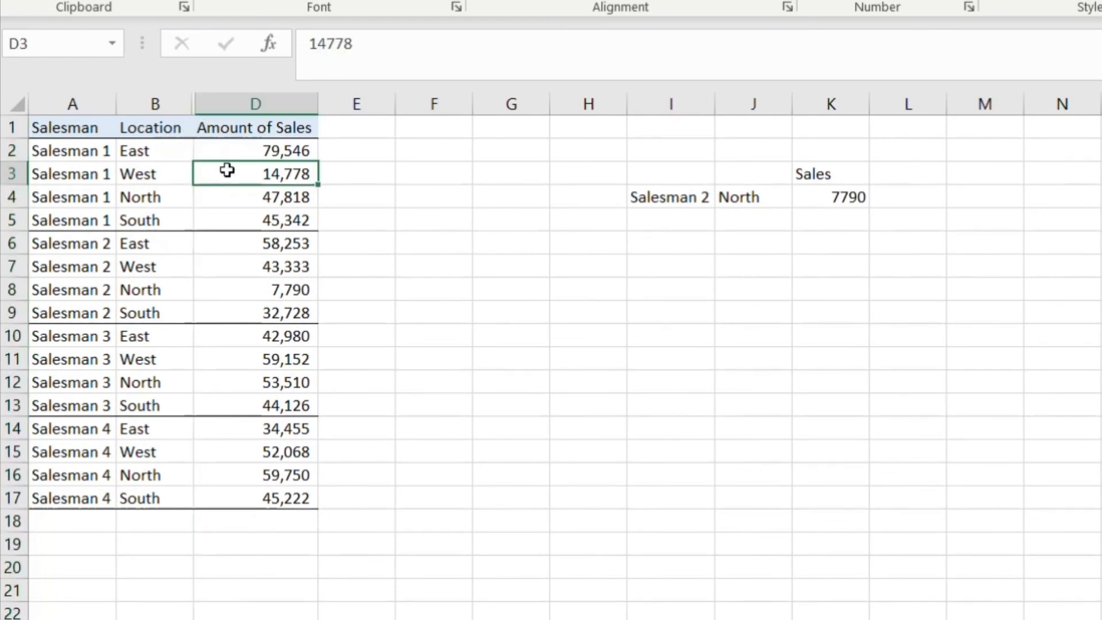
left_click(255, 243)
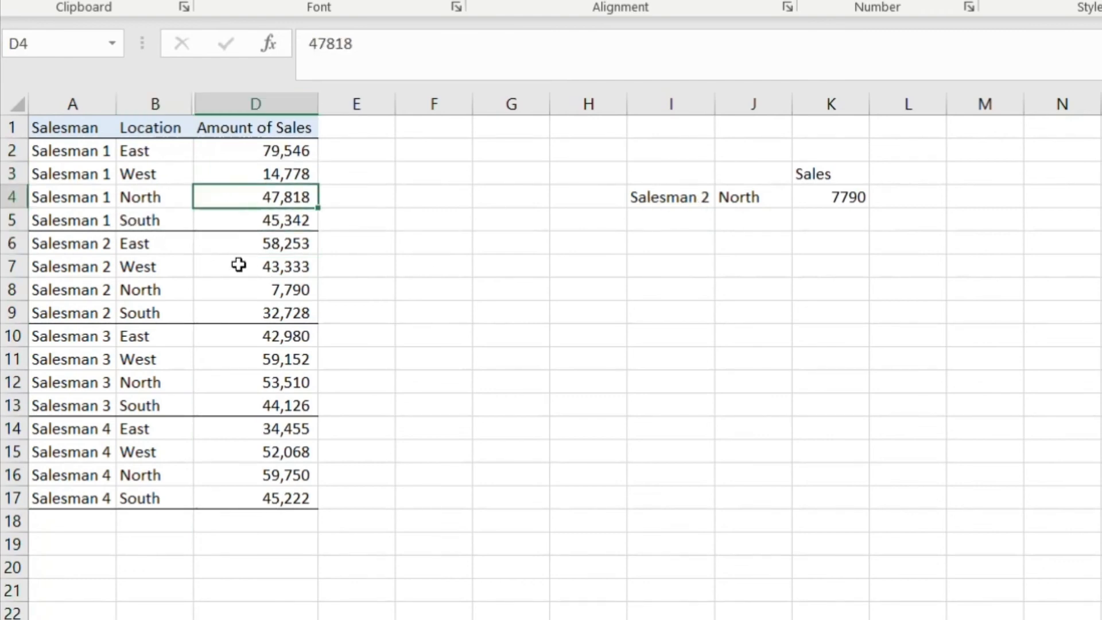
left_click(255, 174)
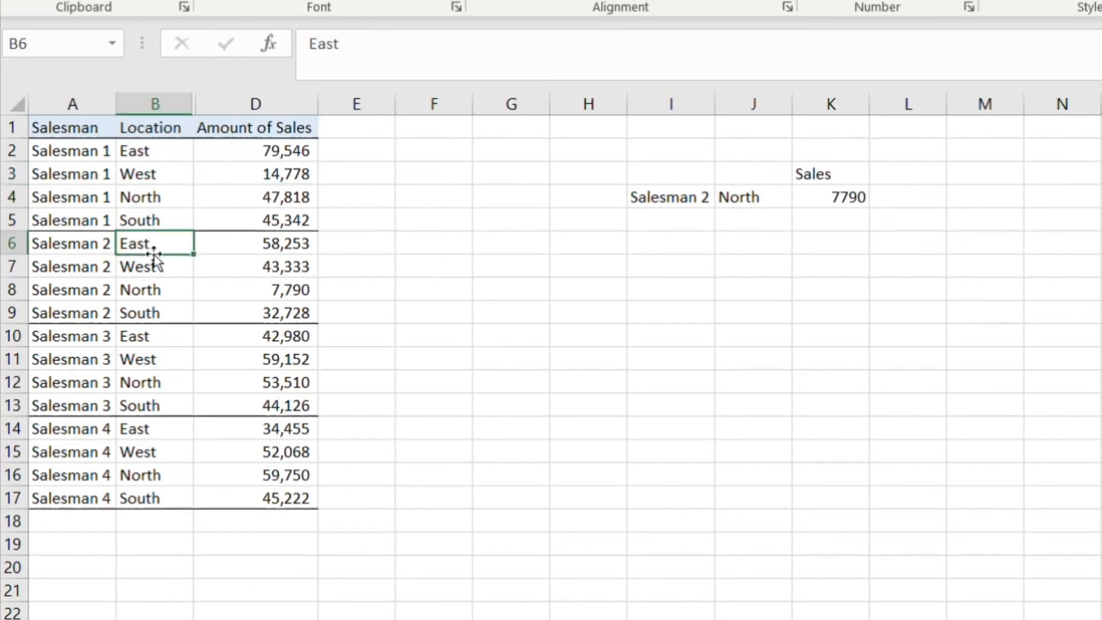
left_click(254, 313)
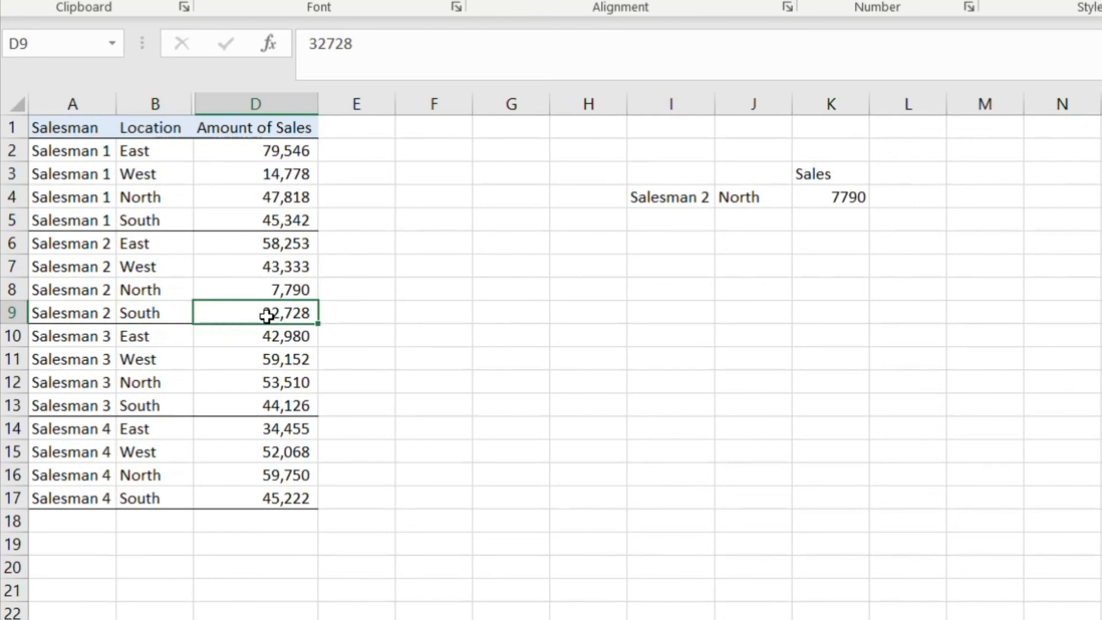
left_click(154, 313)
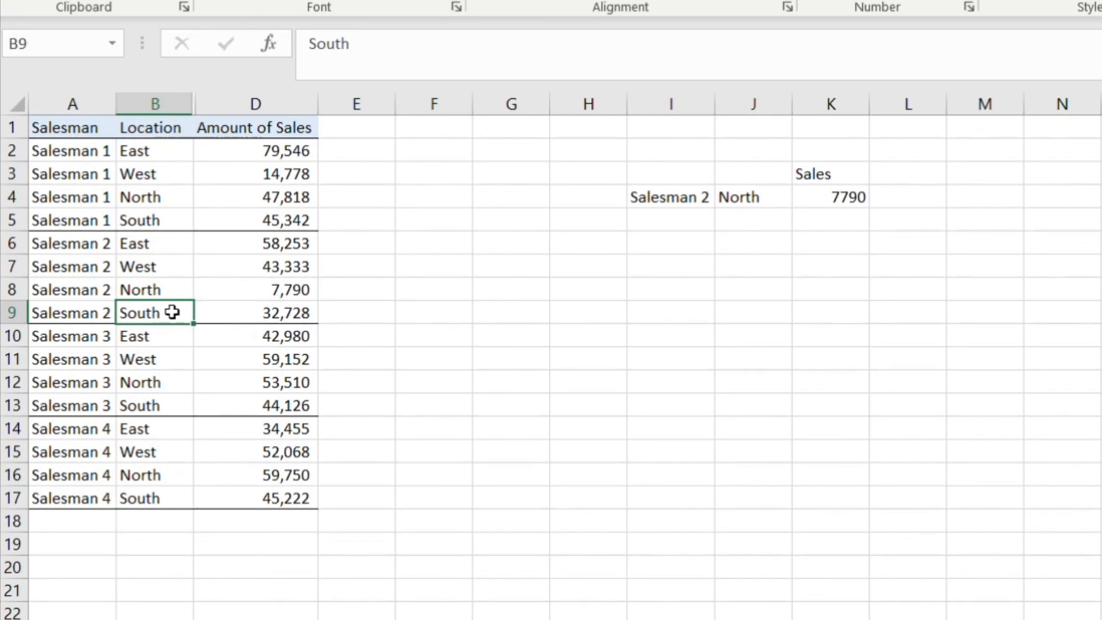
mouse_move(166, 345)
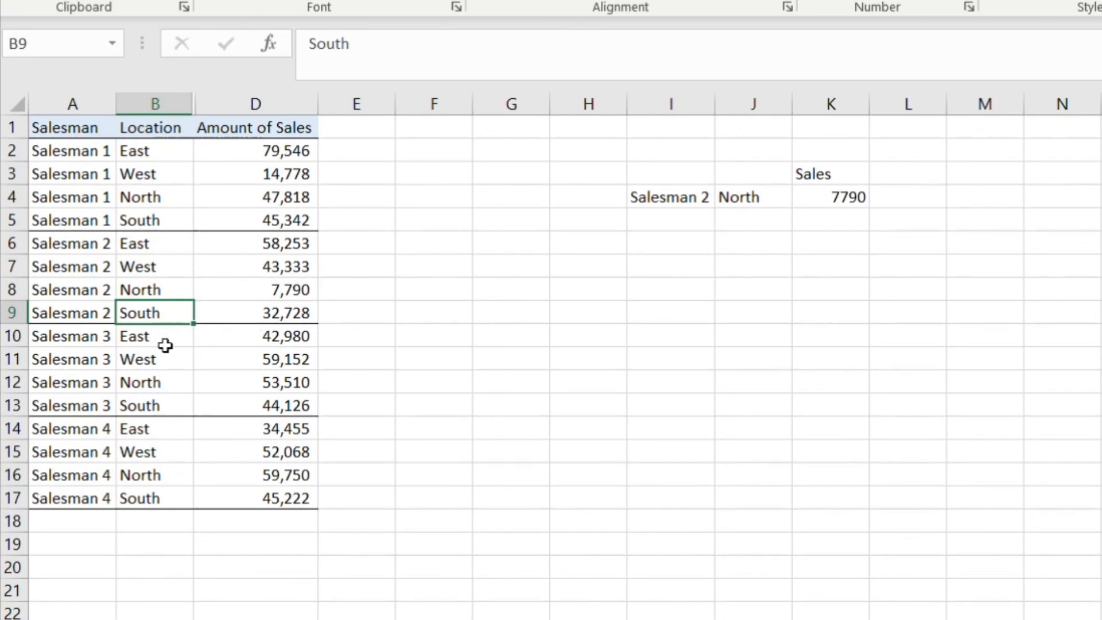